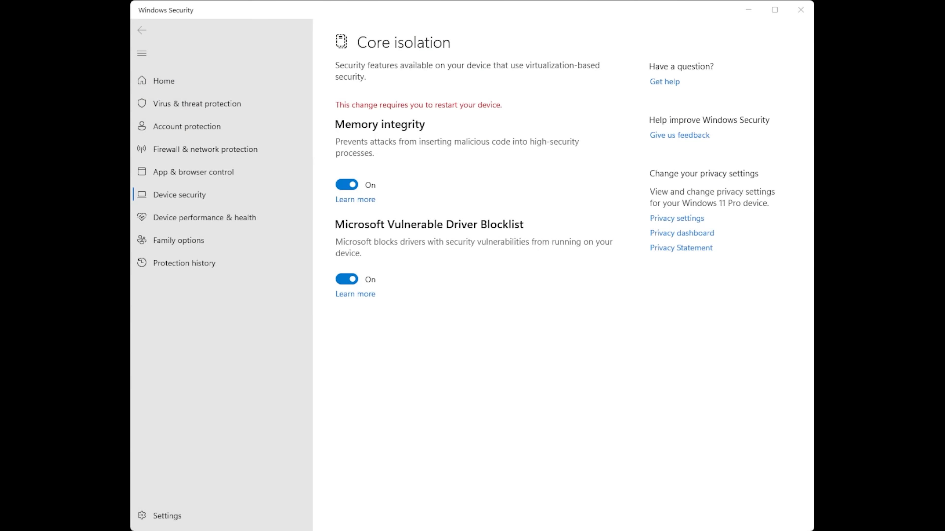
Switch Memory integrity and the Microsoft Vulnerable Driver Blocklist both to Off
click(346, 185)
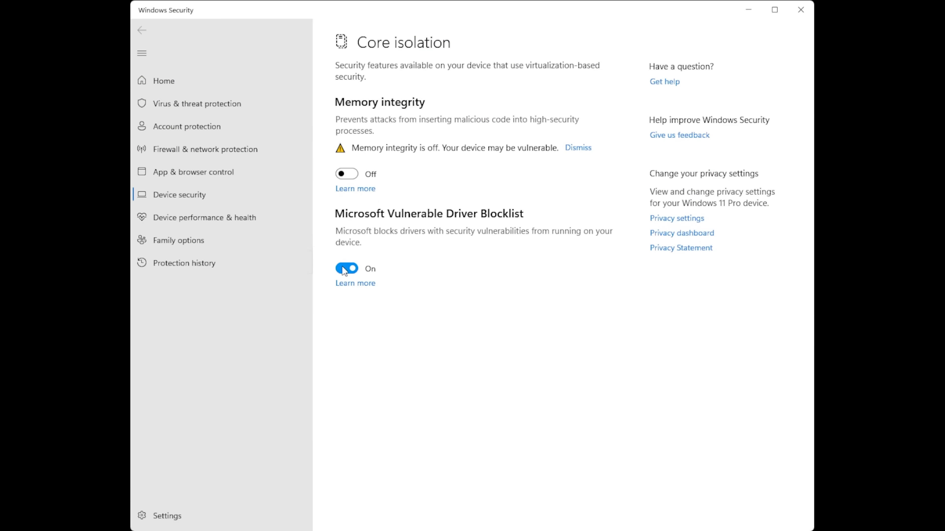
click(346, 269)
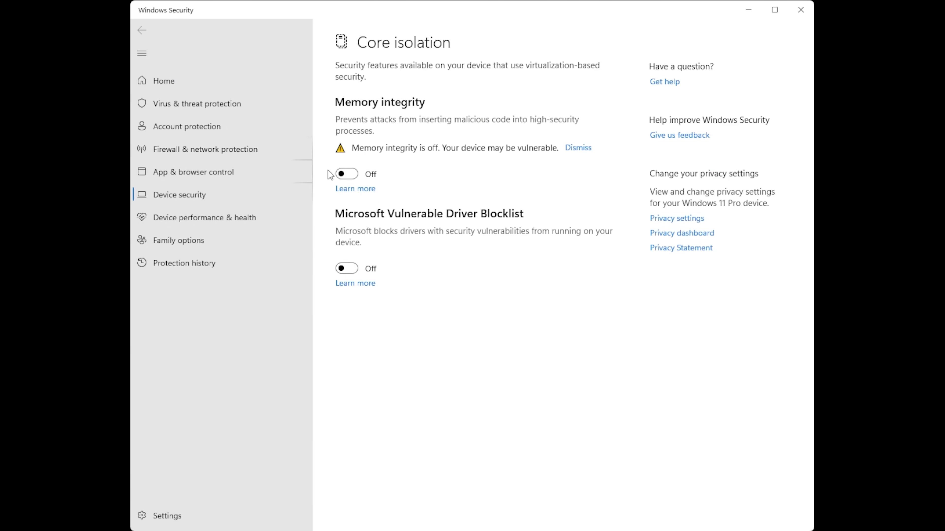
mouse_move(435, 289)
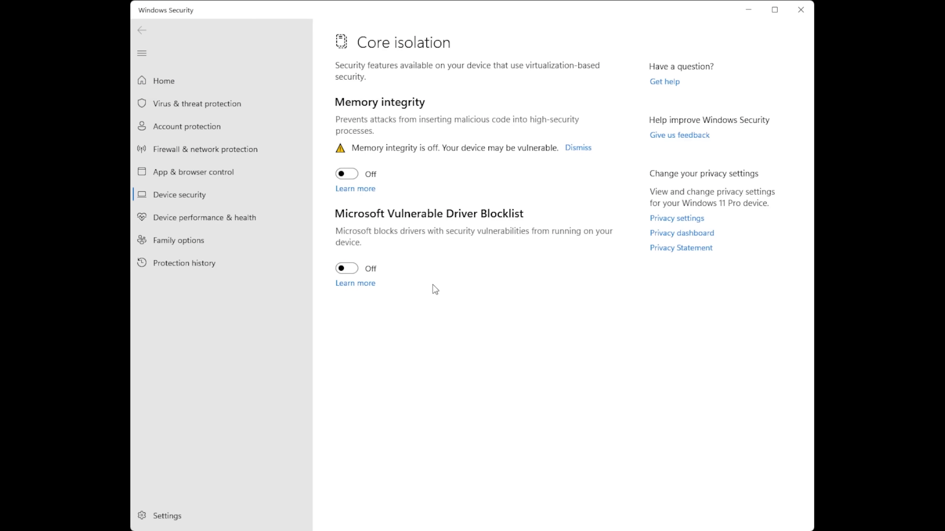
mouse_move(381, 161)
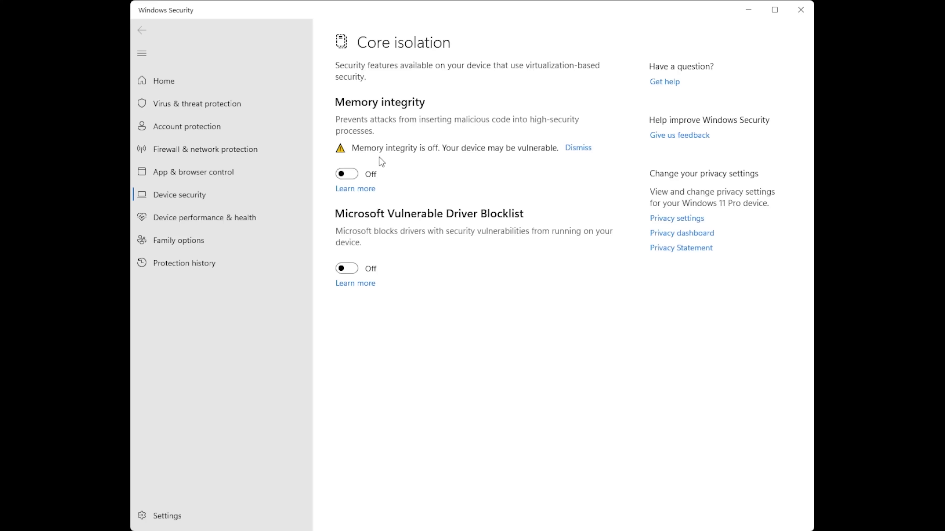
mouse_move(408, 244)
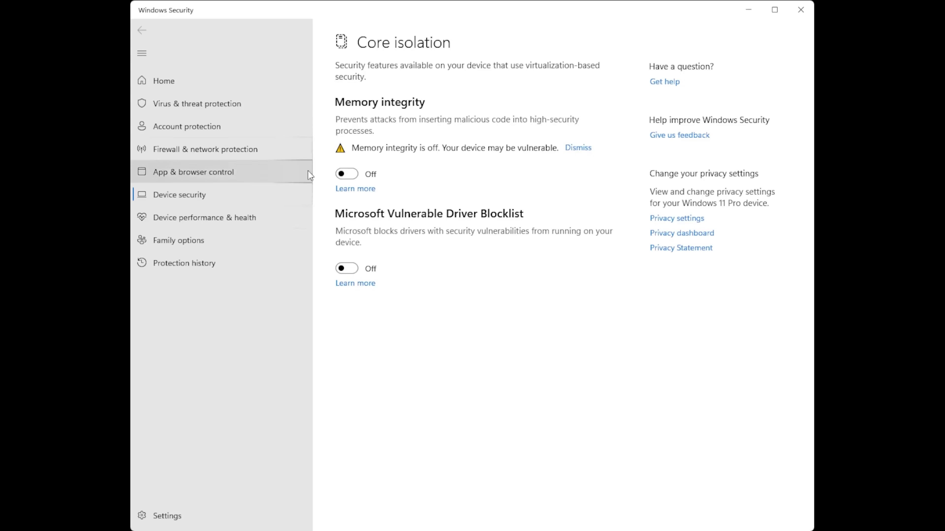
mouse_move(538, 68)
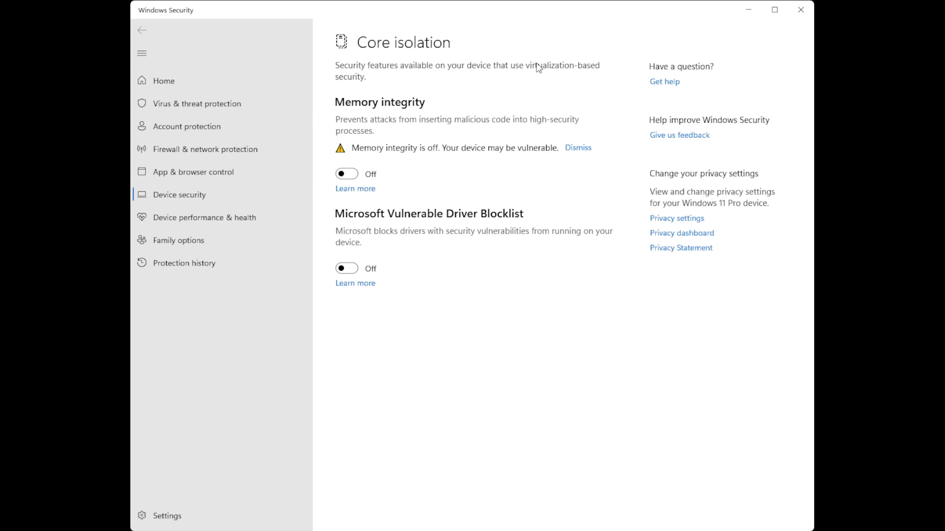
mouse_move(573, 69)
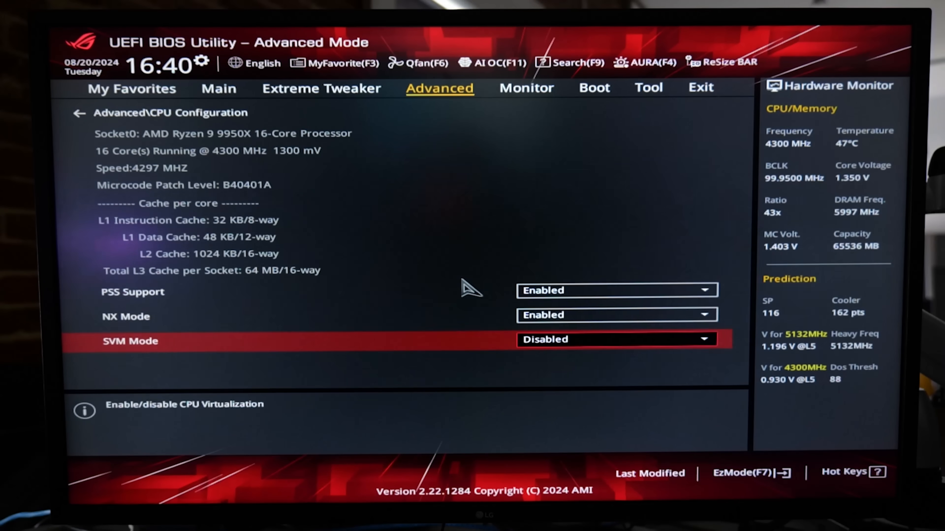
Show SVM Mode set to Disabled in the BIOS CPU Configuration page
click(615, 339)
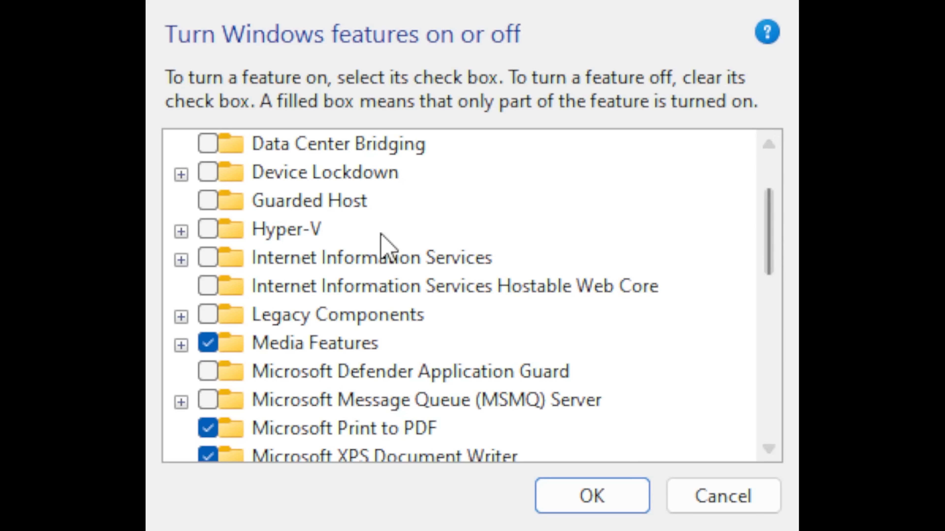
Confirm Hyper-V, Guarded Host and Defender Application Guard are unchecked in Windows Features
click(286, 229)
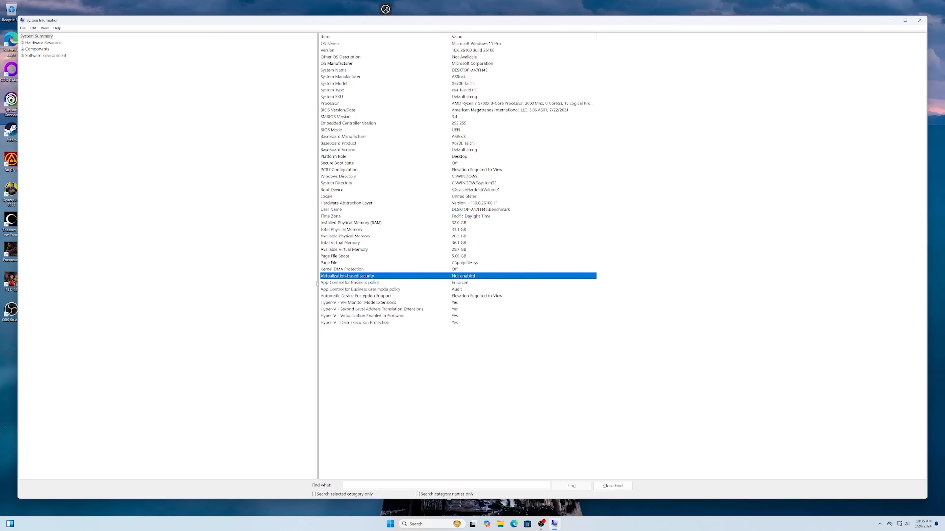
Switch Memory integrity to Off under Core isolation, triggering the restart-required prompt
click(389, 524)
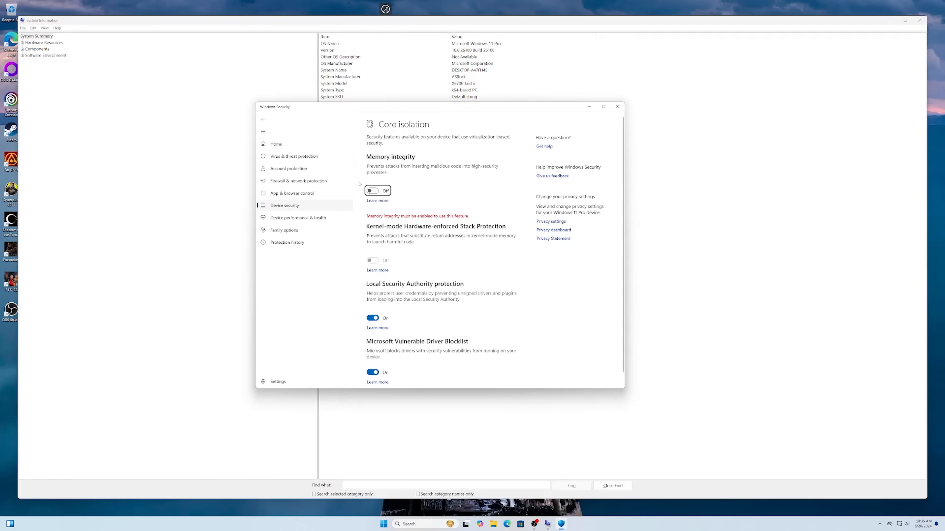
mouse_move(457, 151)
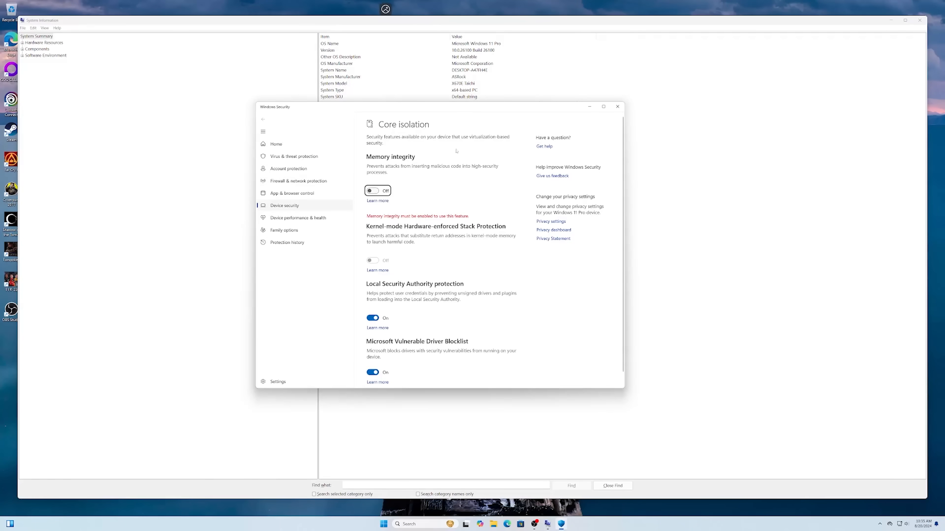
mouse_move(496, 153)
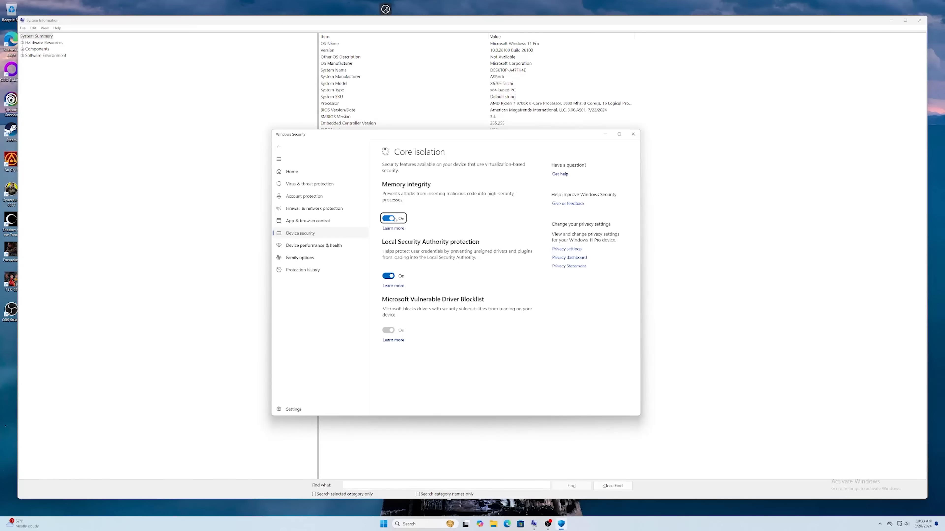
click(389, 218)
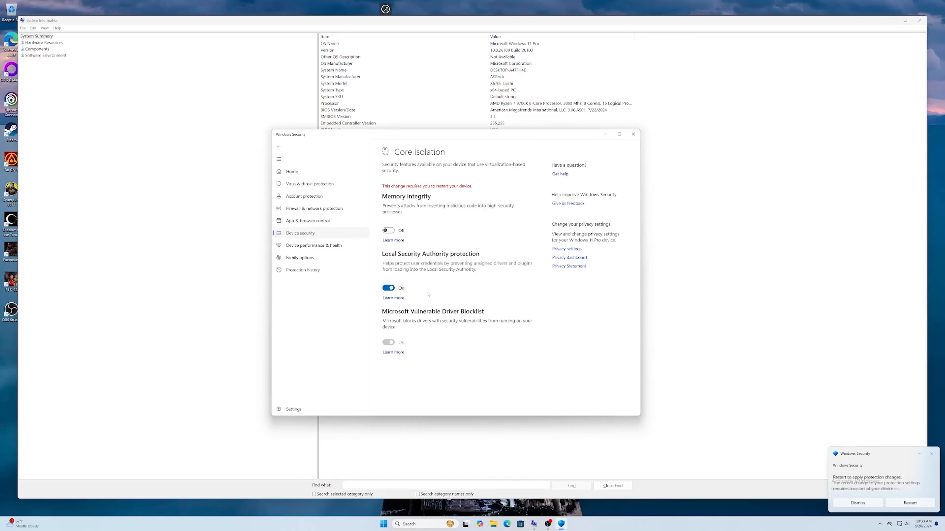
mouse_move(420, 240)
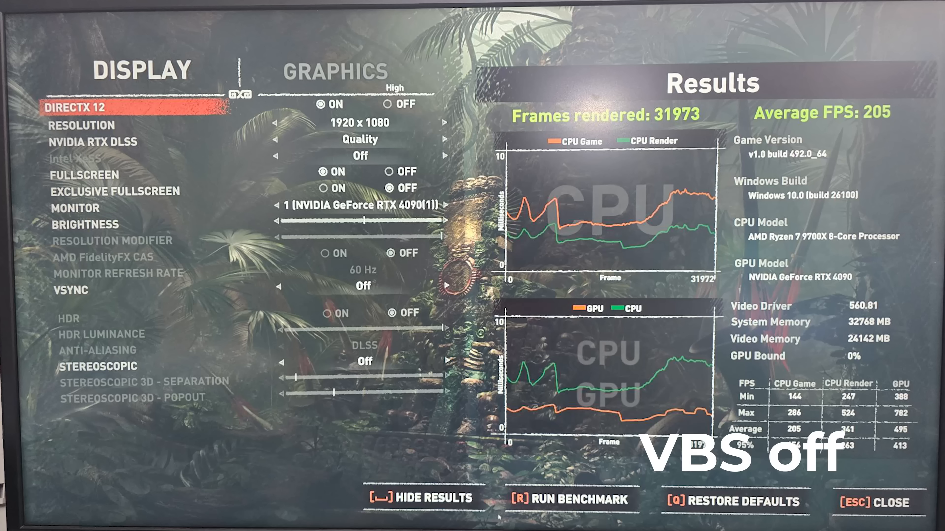
Review the benchmark results showing 205 average FPS with VBS off
key(r)
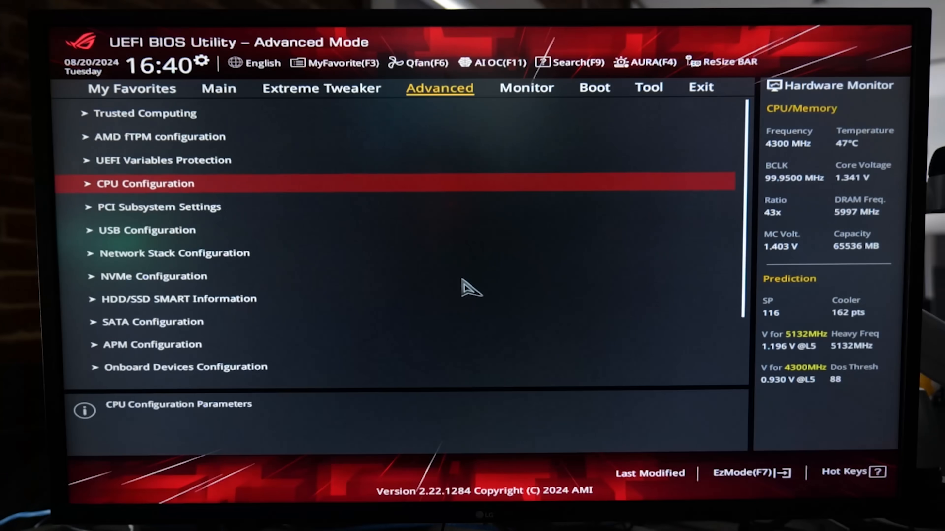
Reach the SVM Mode dropdown in CPU Configuration, currently Disabled
click(145, 183)
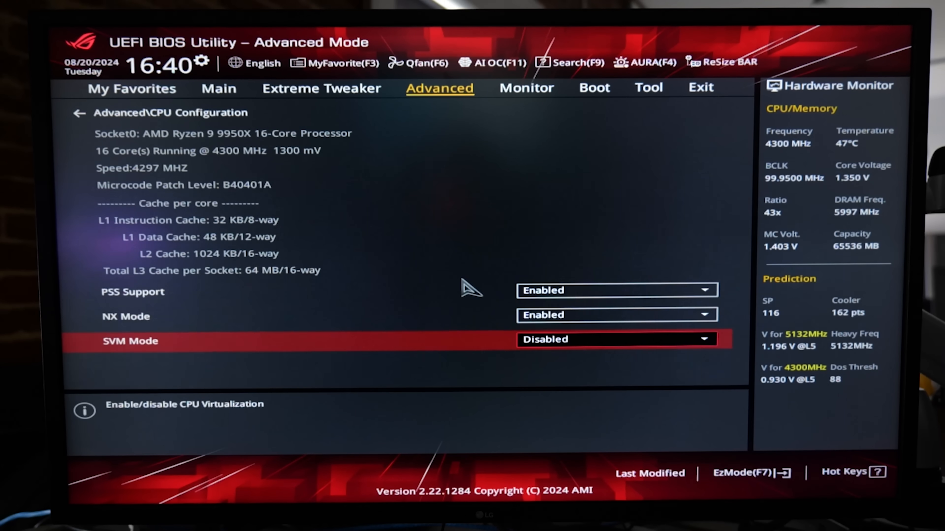
click(614, 339)
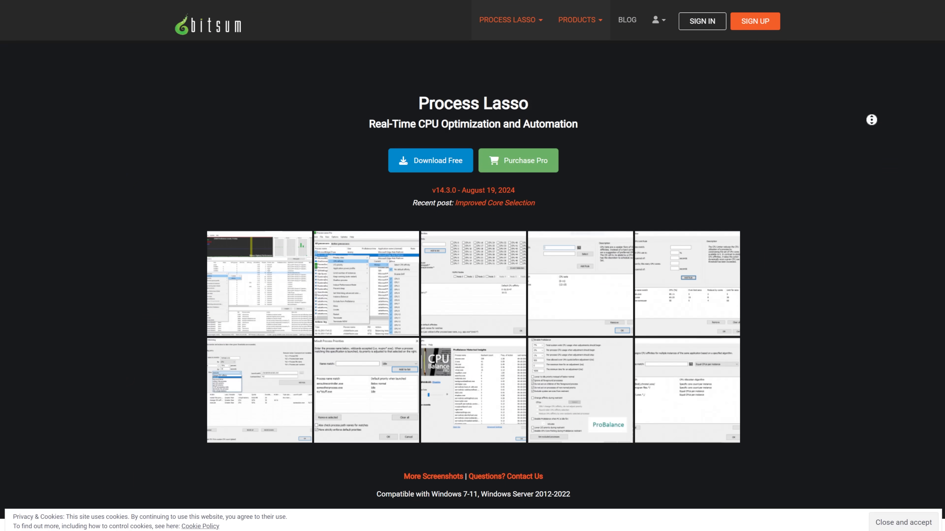
Scroll down the Process Lasso page before moving to the Lutris library
scroll(down, 3)
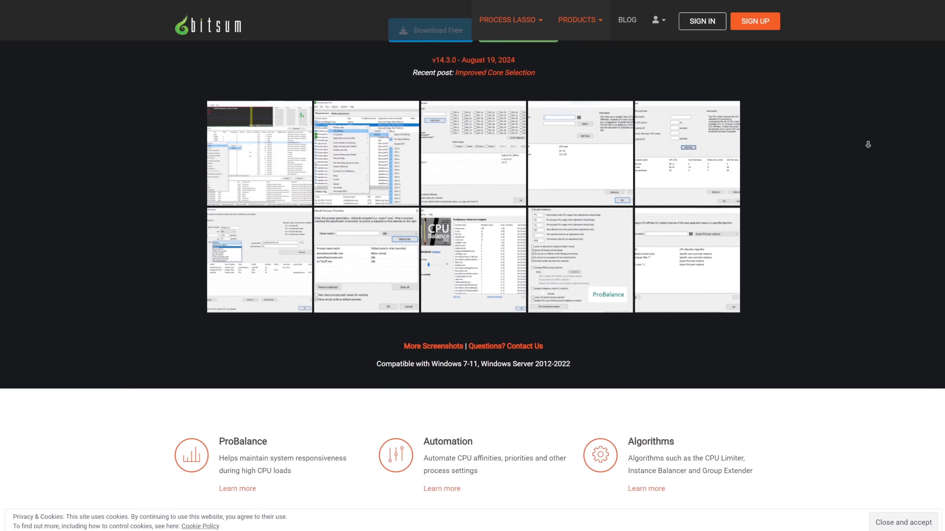
scroll(down, 3)
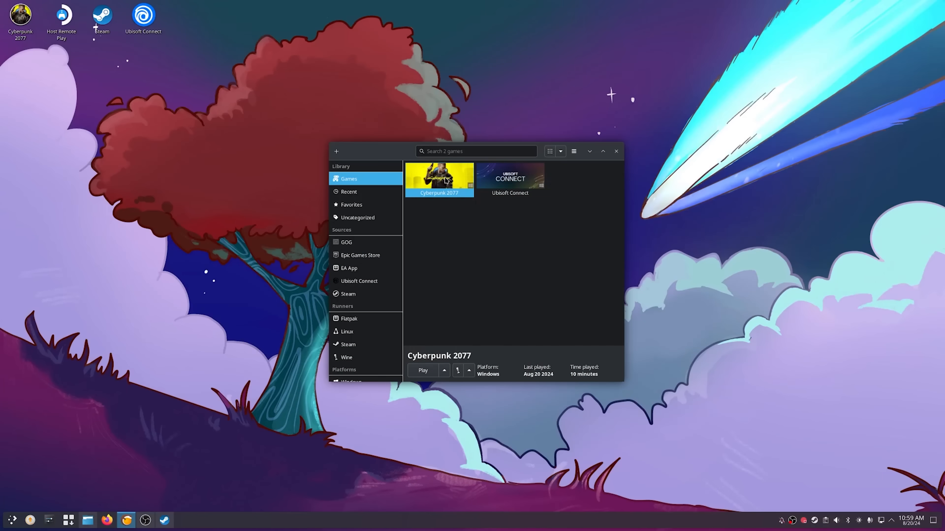
Configure Cyberpunk 2077 and show its Runner options with the Wine version and DXVK/VKD3D toggles
right_click(440, 180)
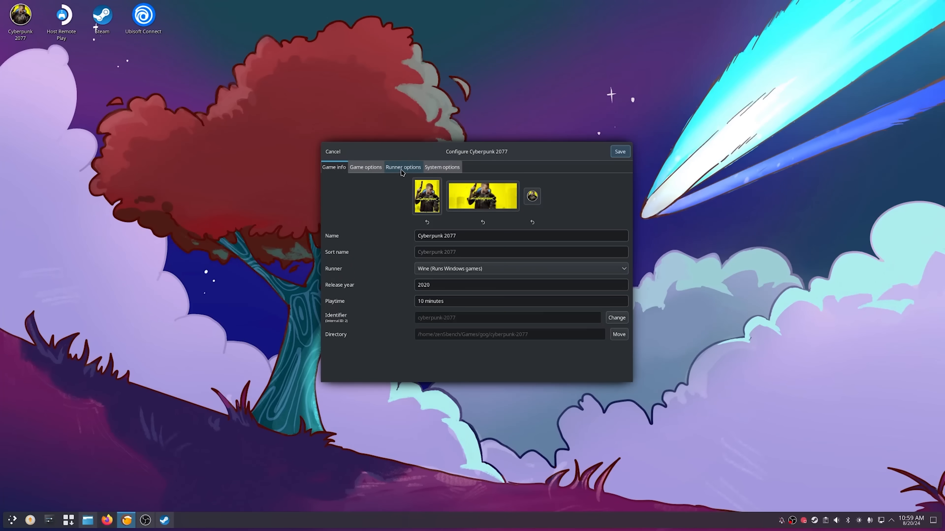
click(403, 167)
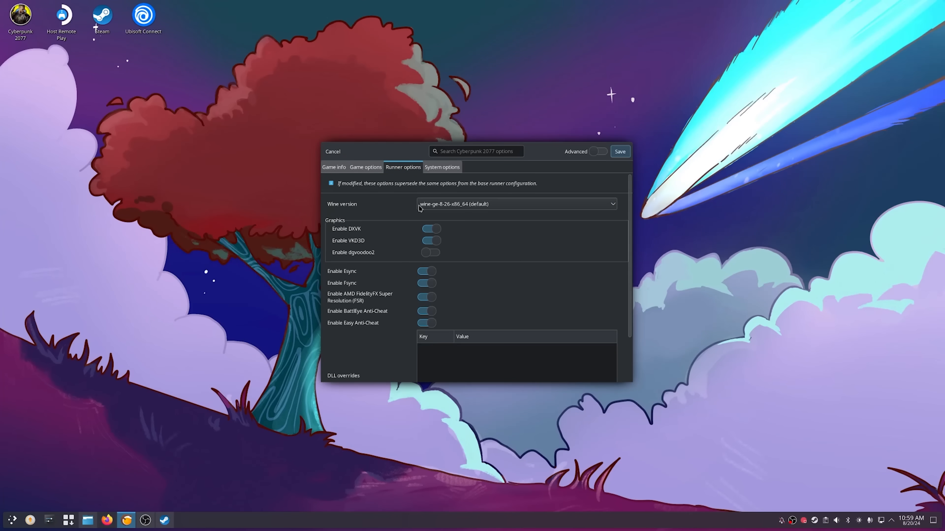